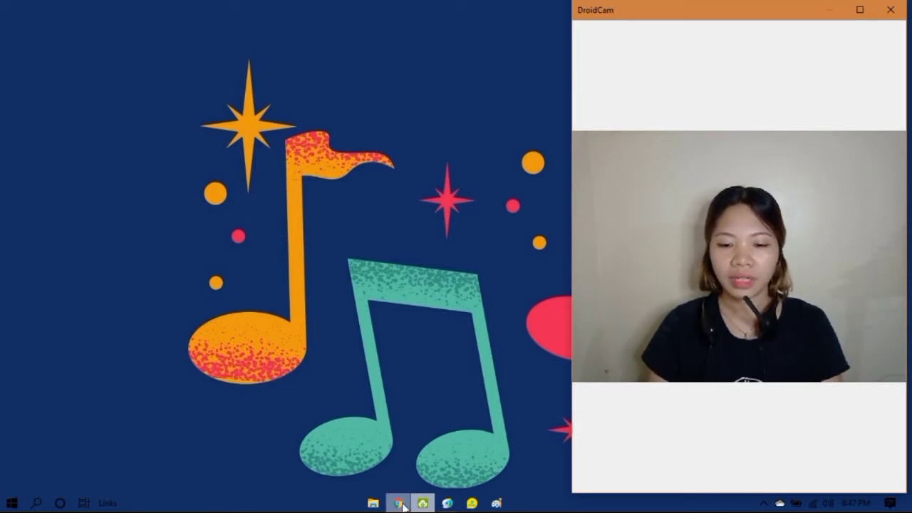
Launch Chrome and go to ipalfish.com
click(398, 503)
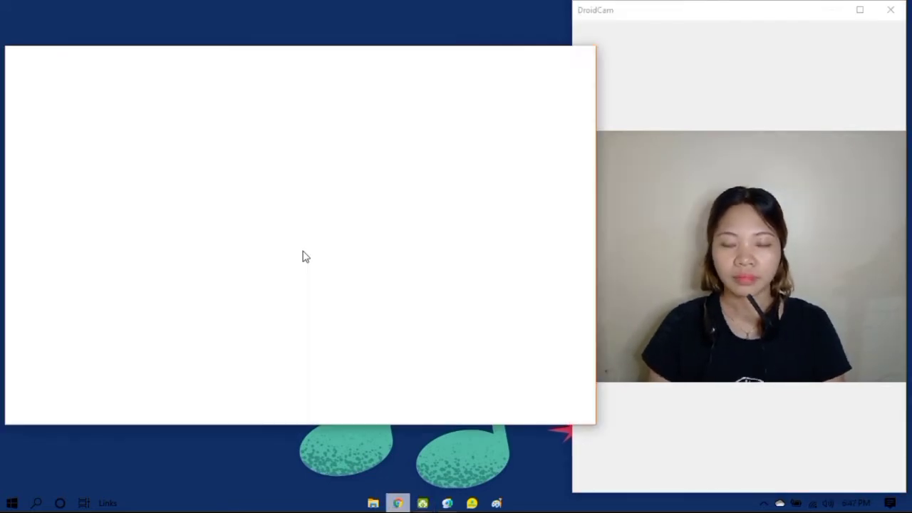
click(397, 504)
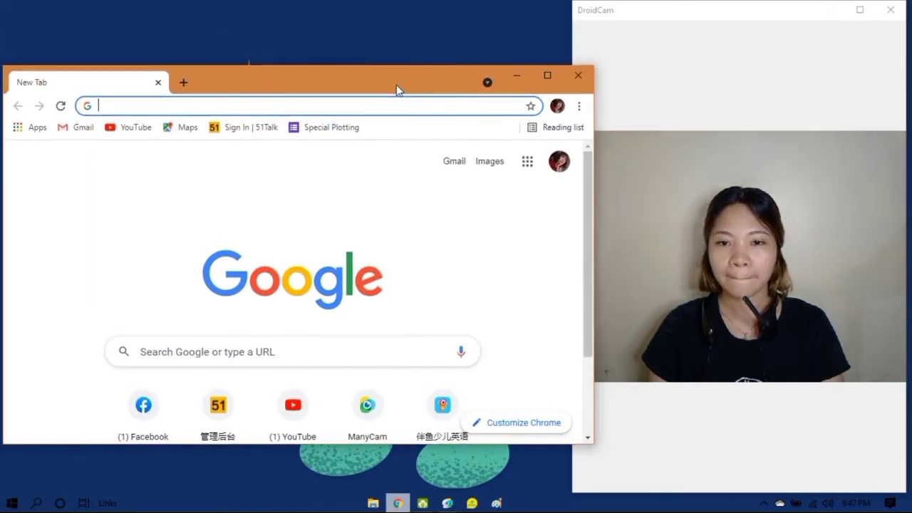
click(285, 106)
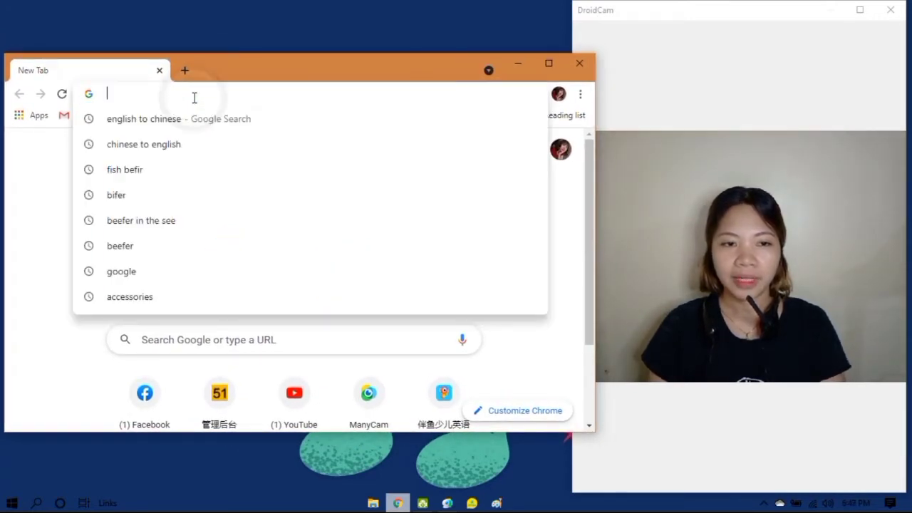
text(ipalfish.com)
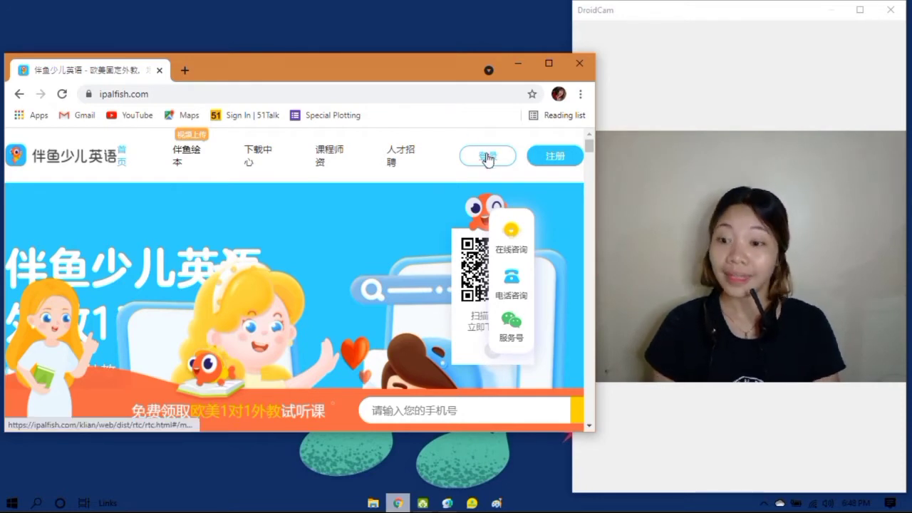
Go to the PalFish teacher sign-in and maximize the browser window
click(488, 156)
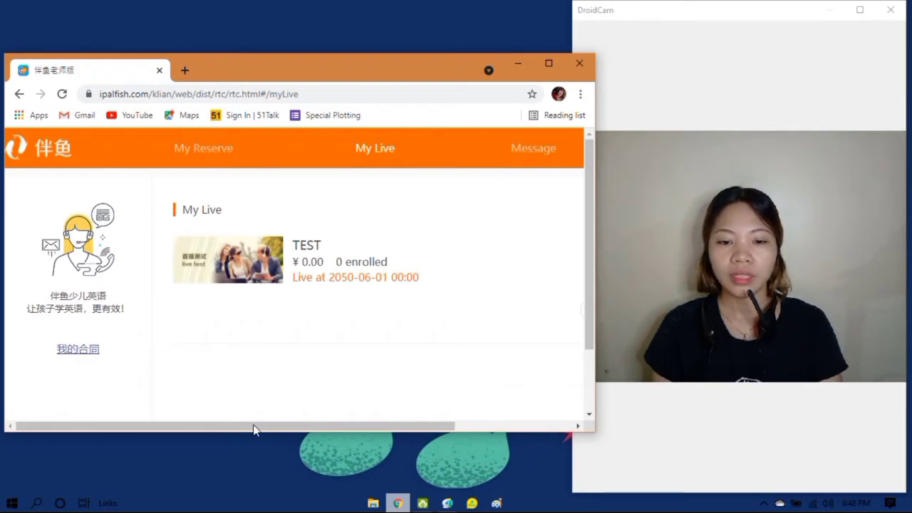
mouse_move(455, 159)
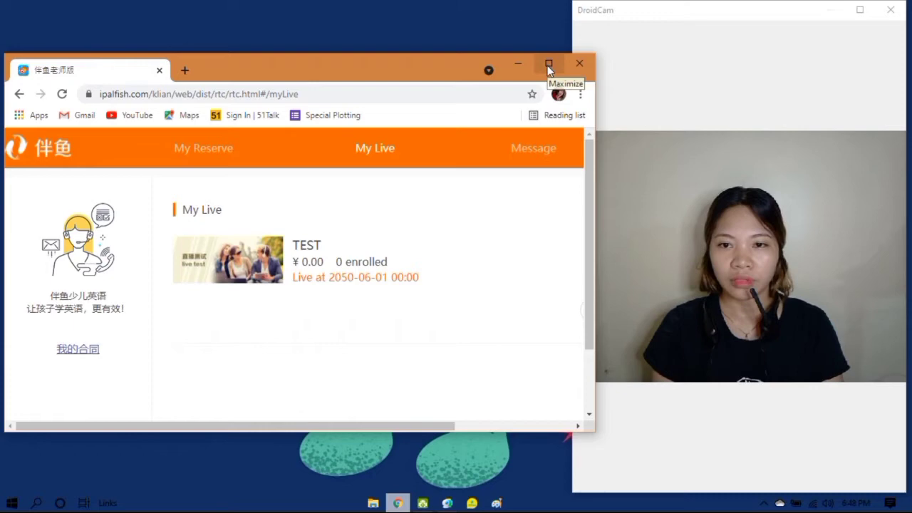
click(549, 63)
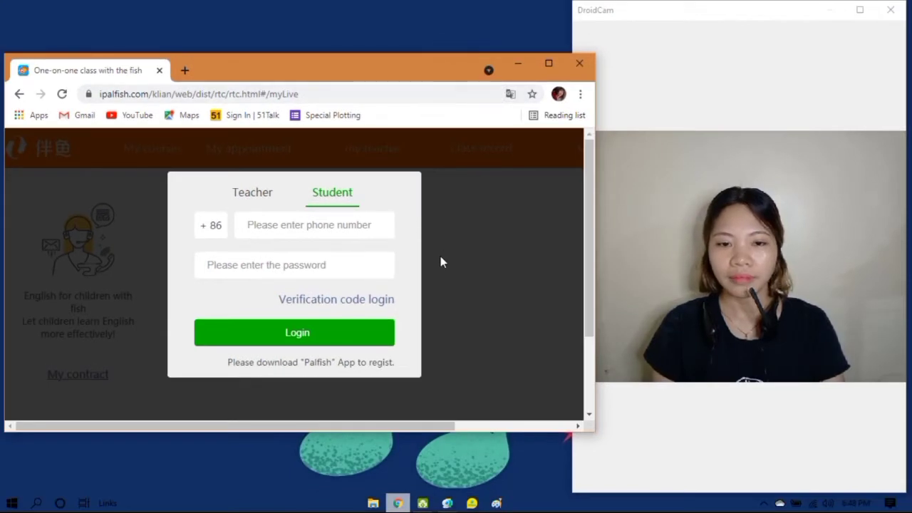
mouse_move(499, 211)
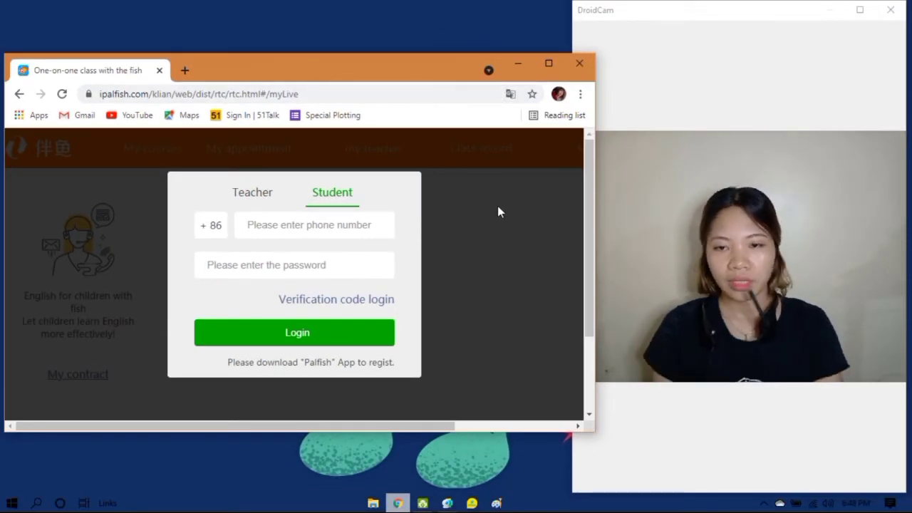
mouse_move(510, 94)
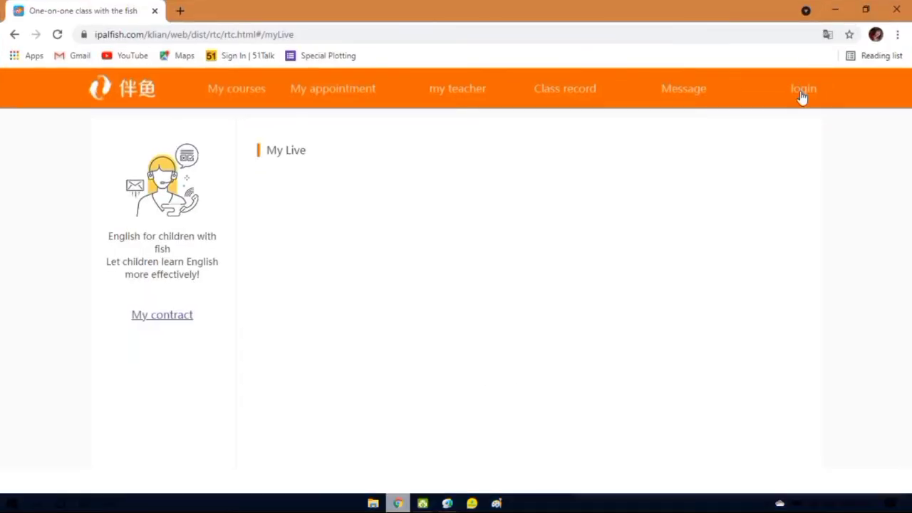
Bring up the login form and choose Teacher sign-in instead of Student
click(804, 89)
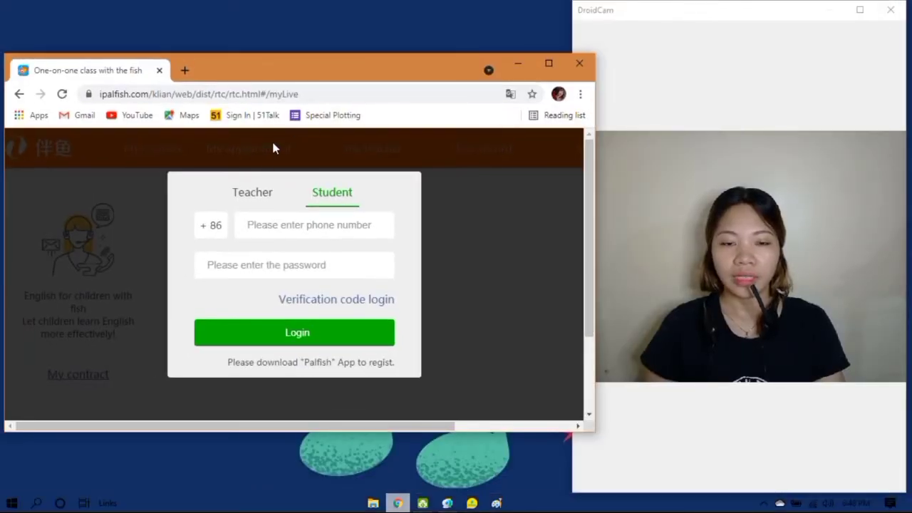
click(325, 237)
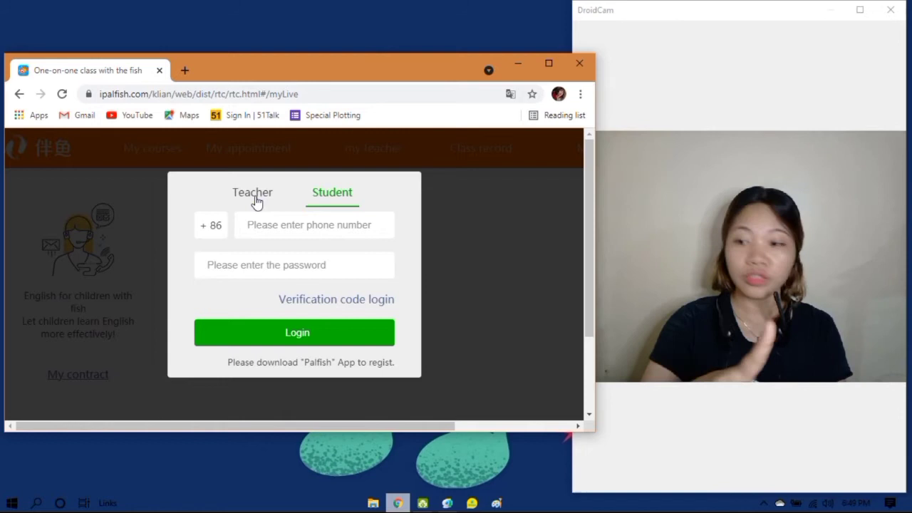
click(253, 193)
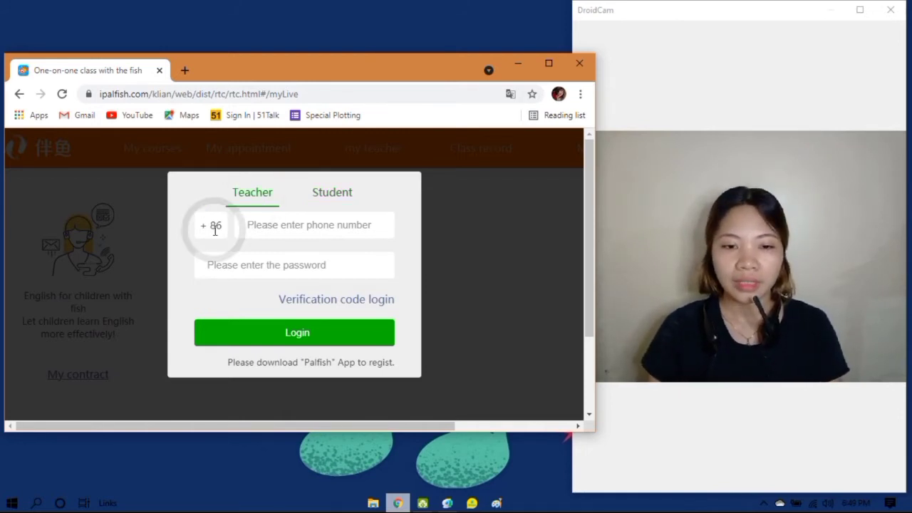
Choose the Philippines (+63) country code for the login phone number
click(211, 225)
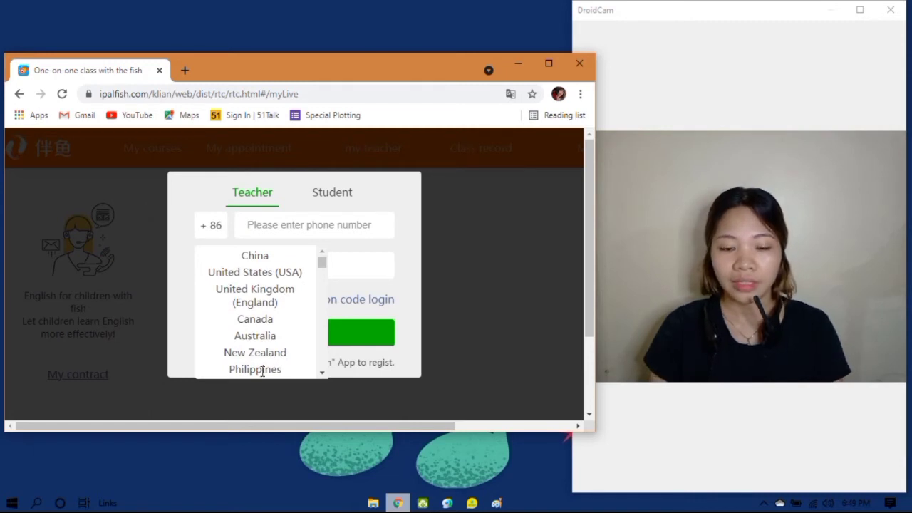
click(253, 369)
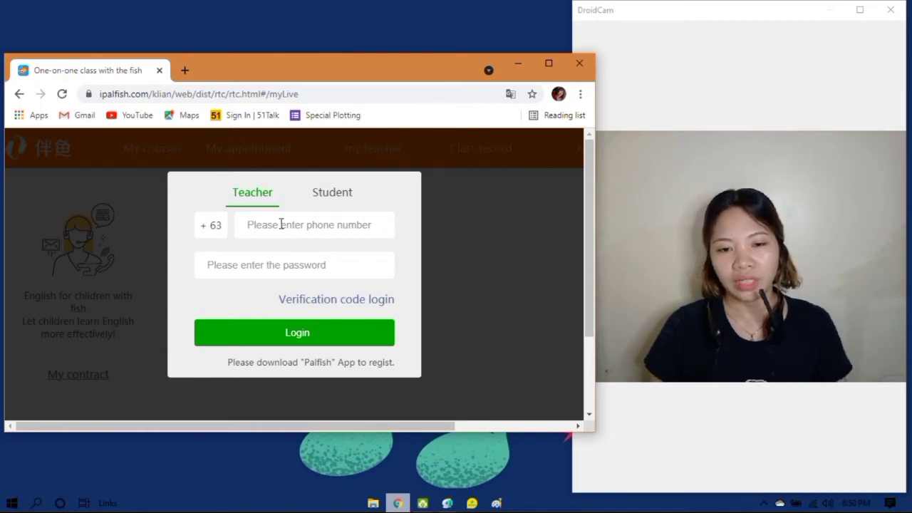
mouse_move(402, 300)
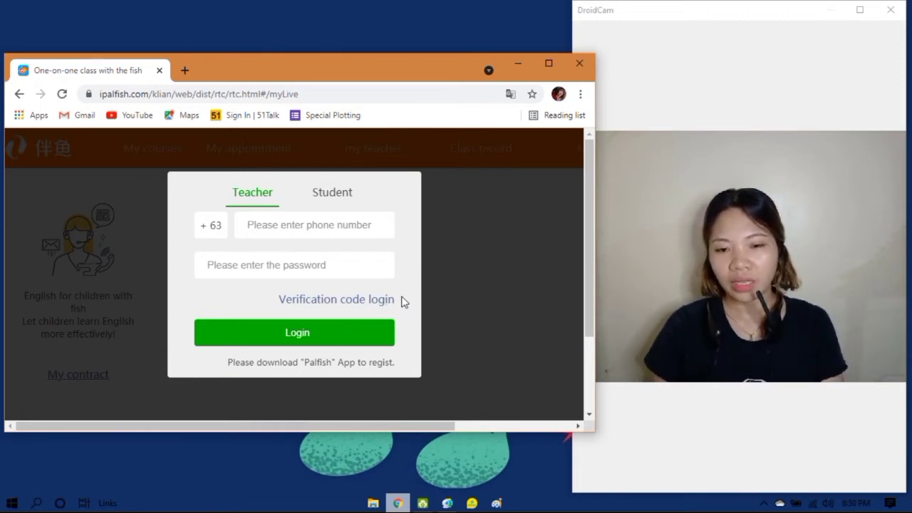
click(314, 225)
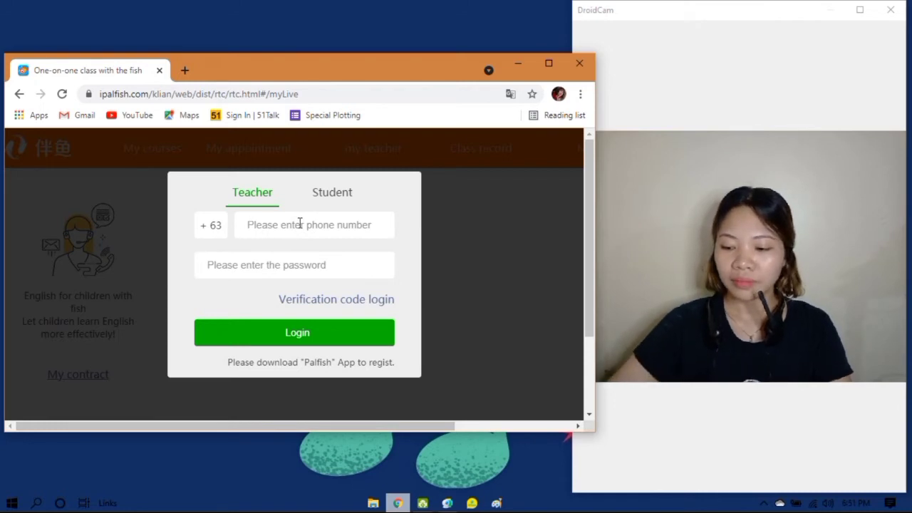
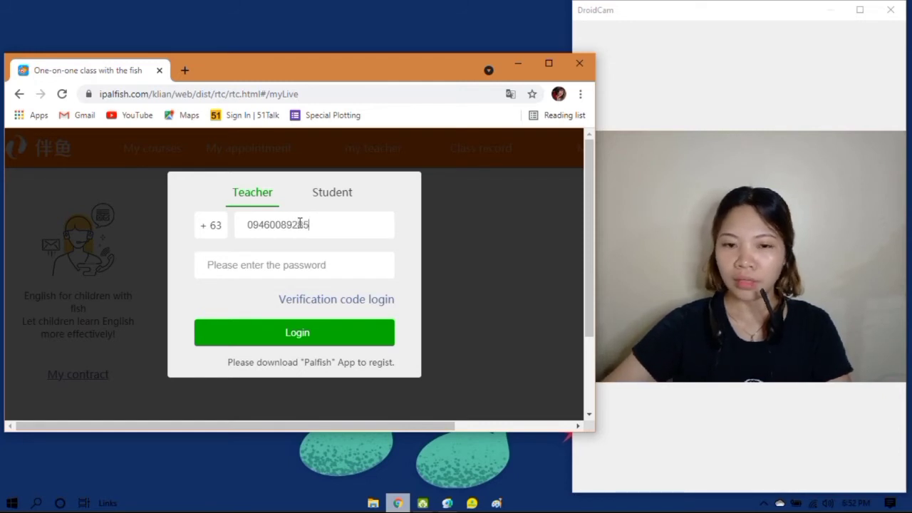
Enter the teacher phone number (0946…) and password, then submit the login
click(294, 263)
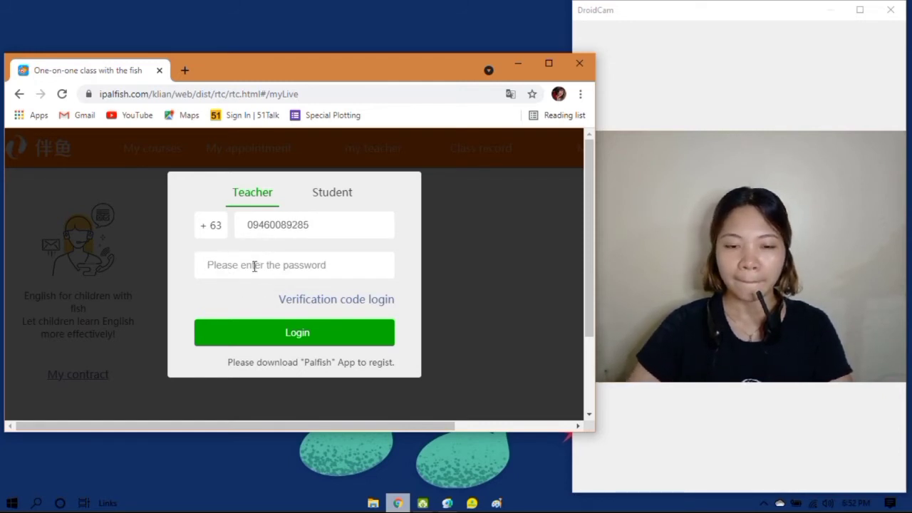
text(•••)
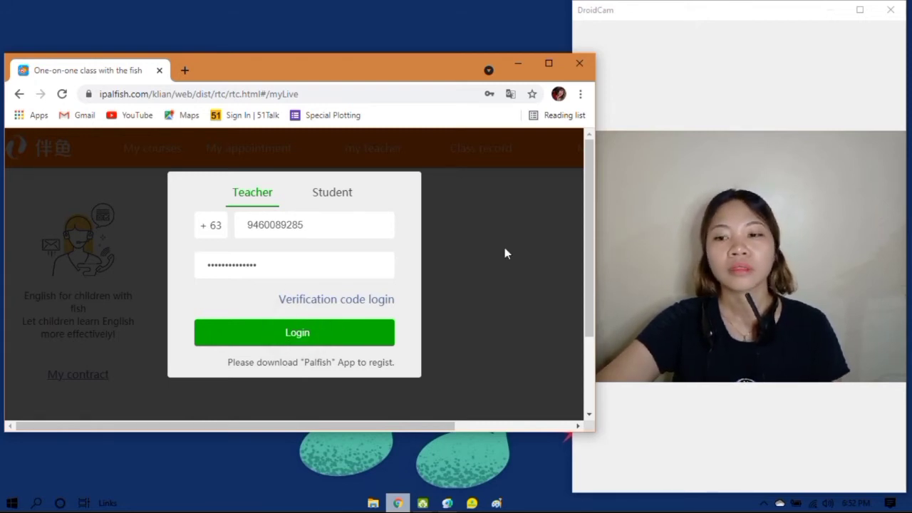
click(296, 332)
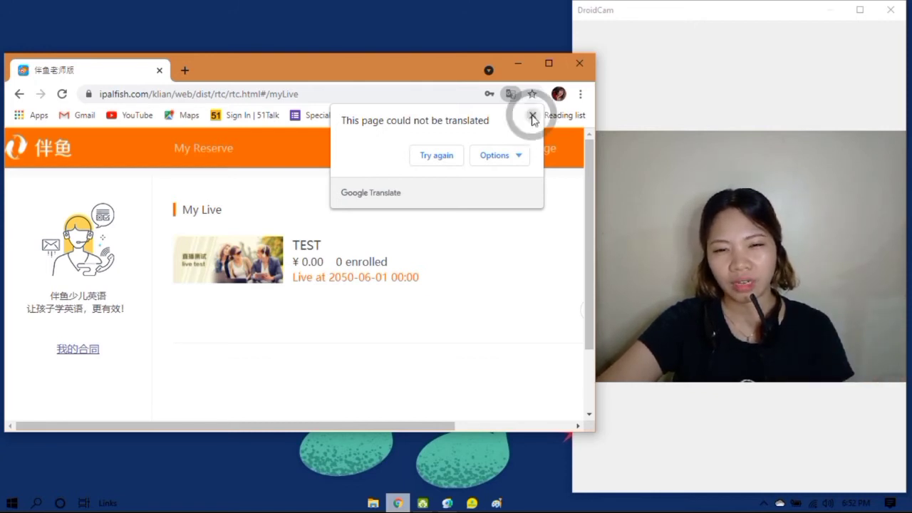
Dismiss the Google Translate failure notice and maximize the browser window
click(533, 116)
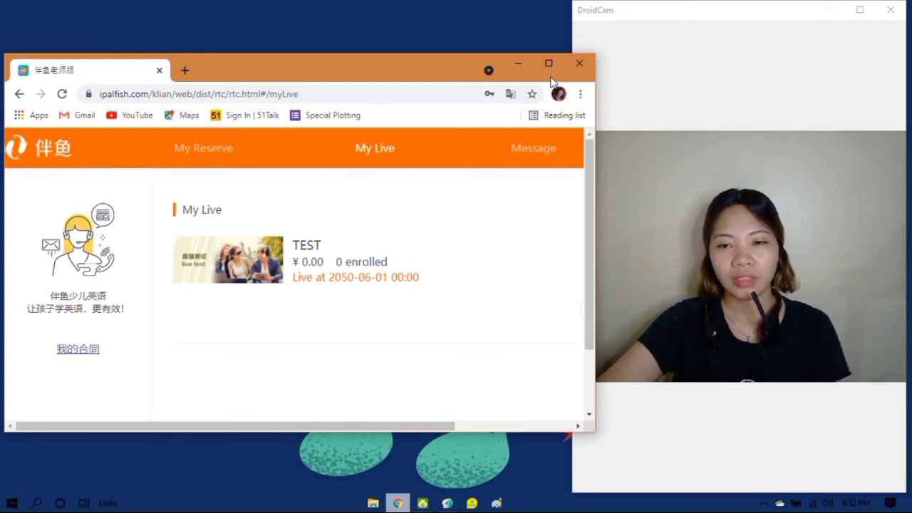
mouse_move(548, 63)
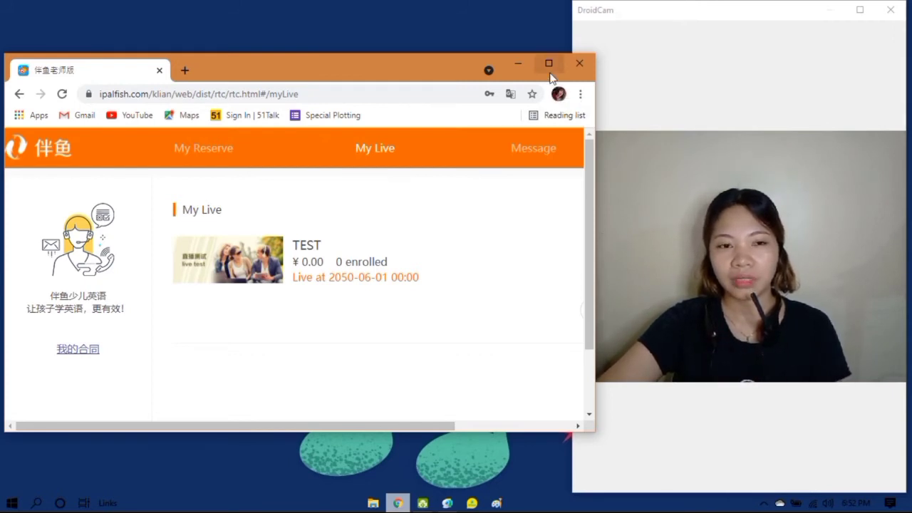
mouse_move(549, 63)
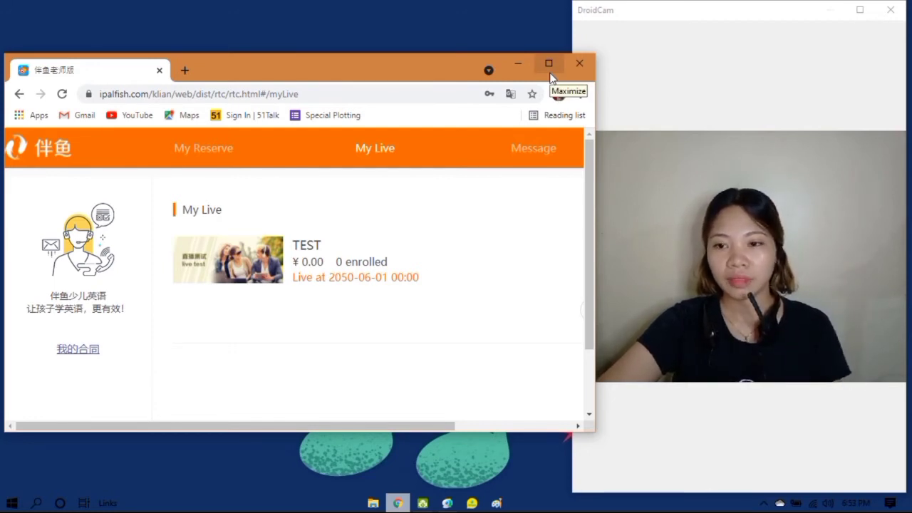
click(548, 62)
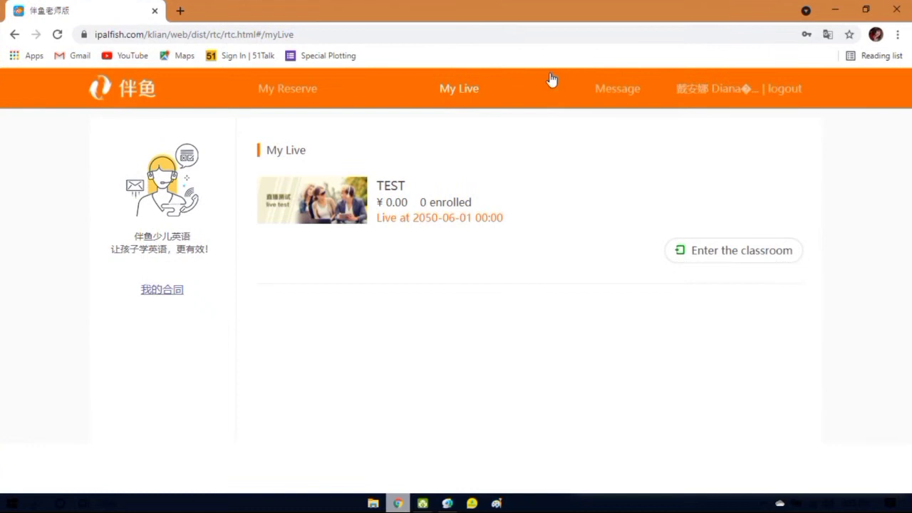
mouse_move(244, 107)
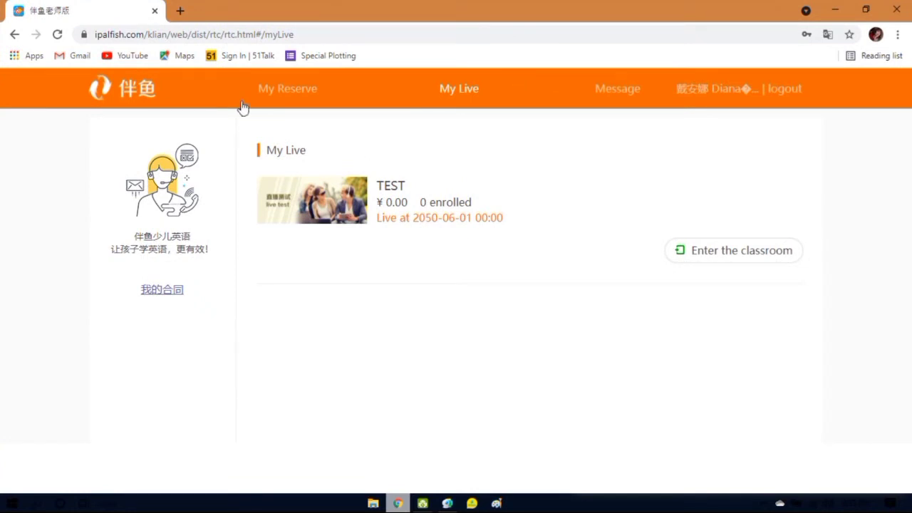
mouse_move(582, 97)
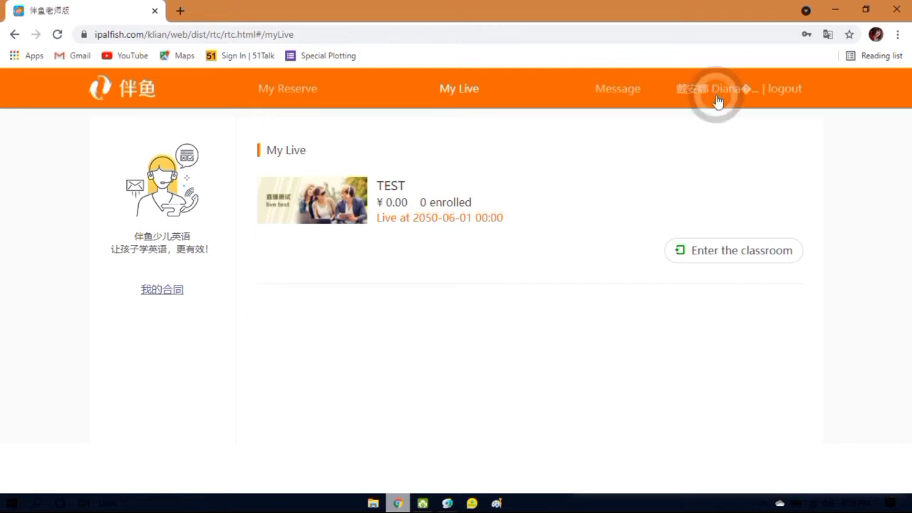
mouse_move(453, 151)
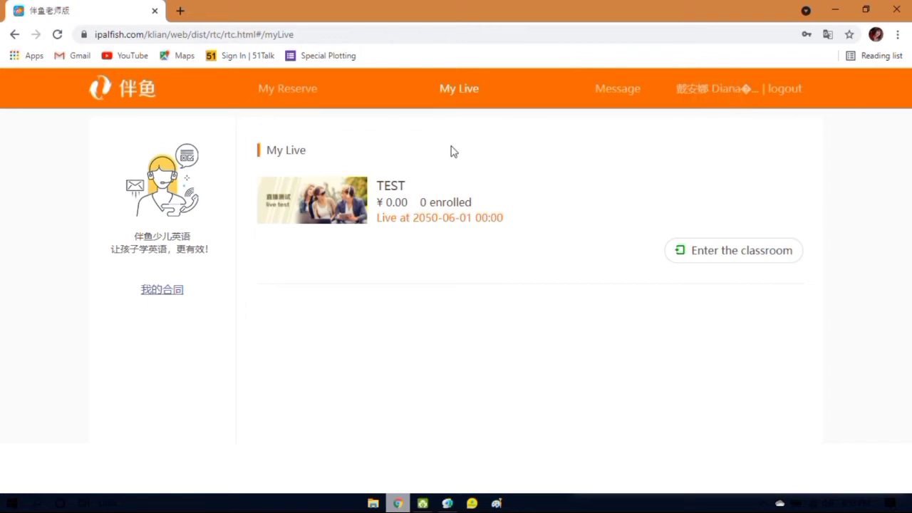
mouse_move(869, 26)
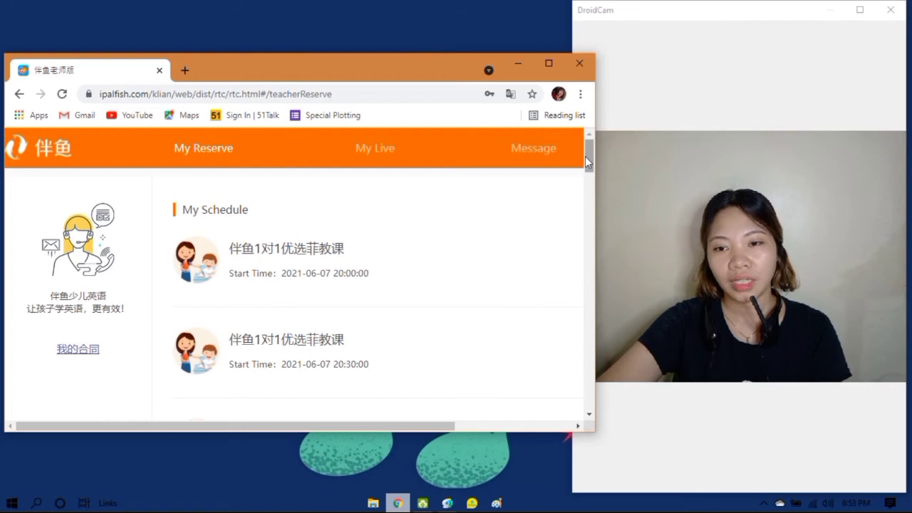
scroll(down, 3)
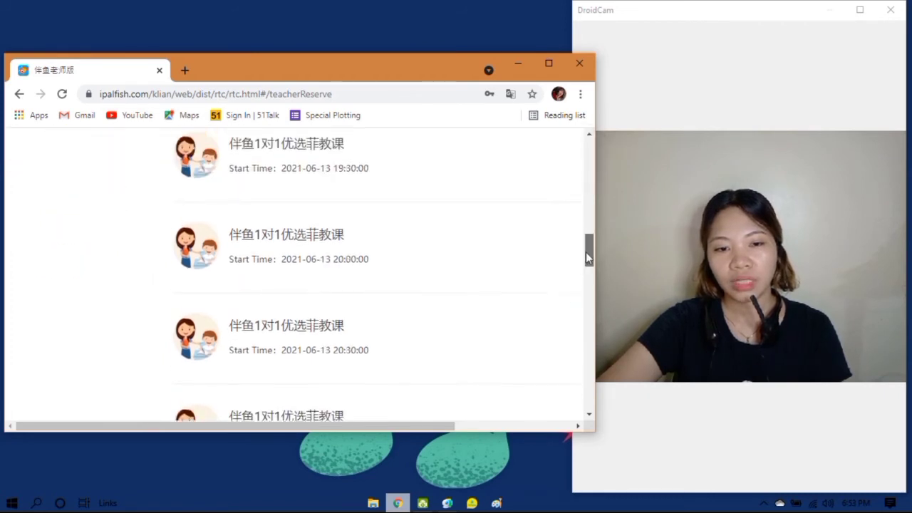
scroll(up, 3)
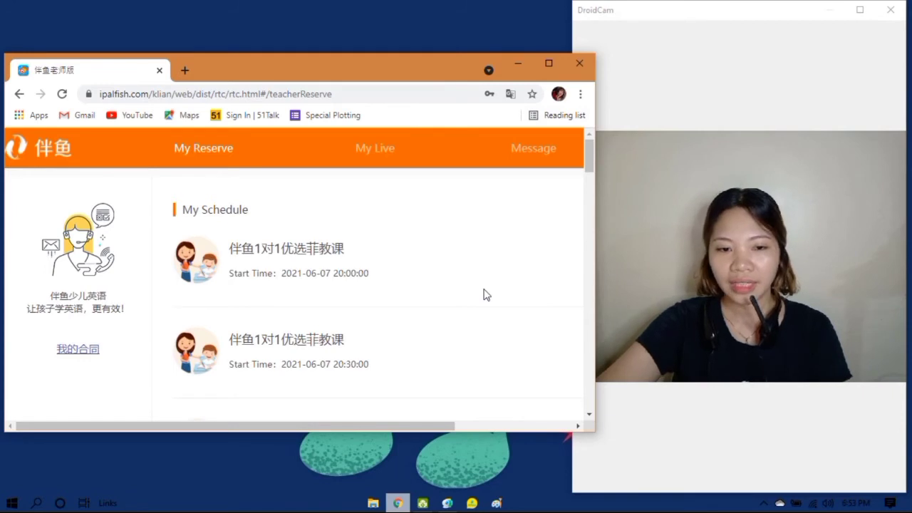
scroll(down, 3)
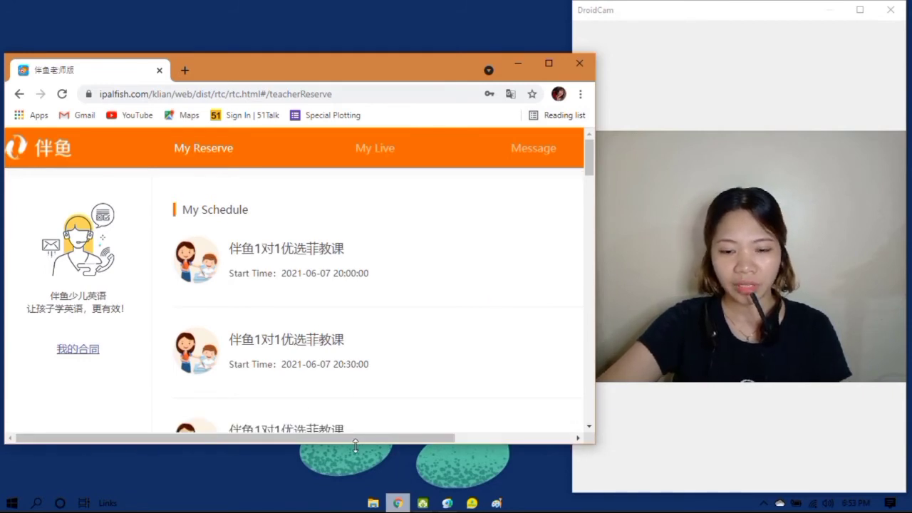
mouse_move(217, 461)
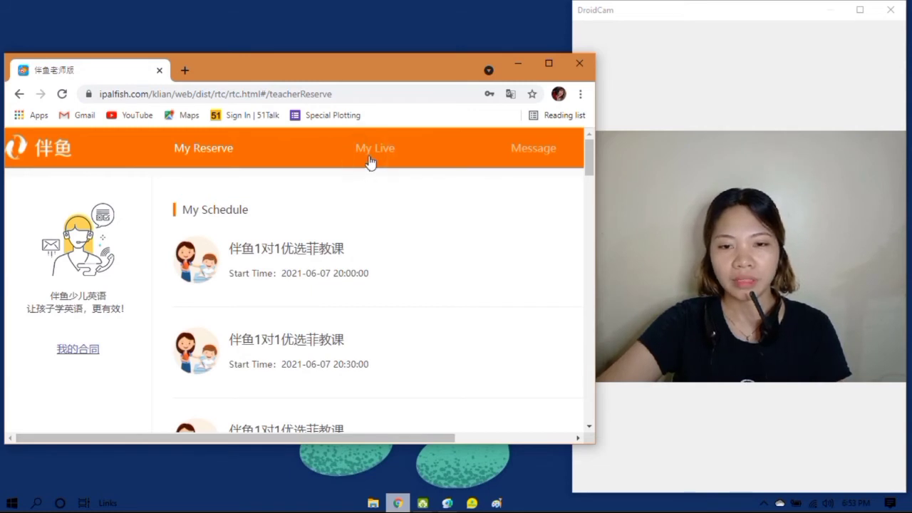
click(374, 148)
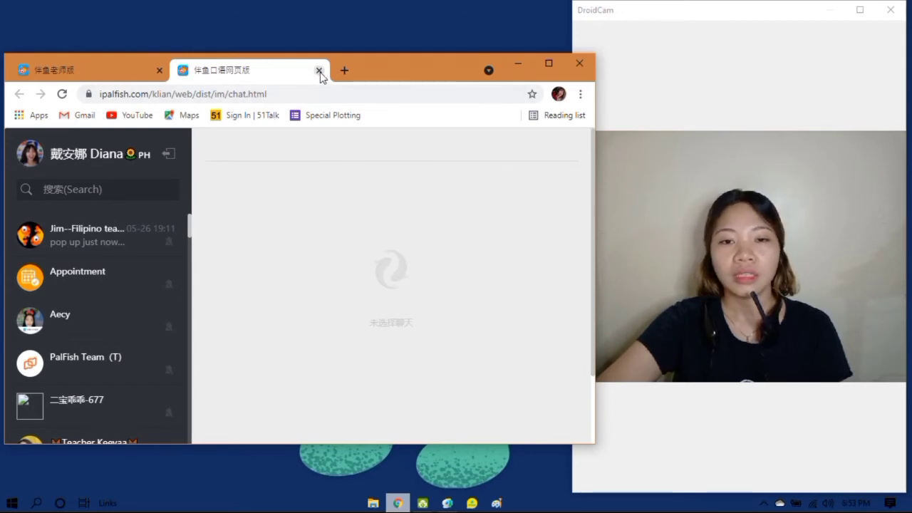
click(319, 71)
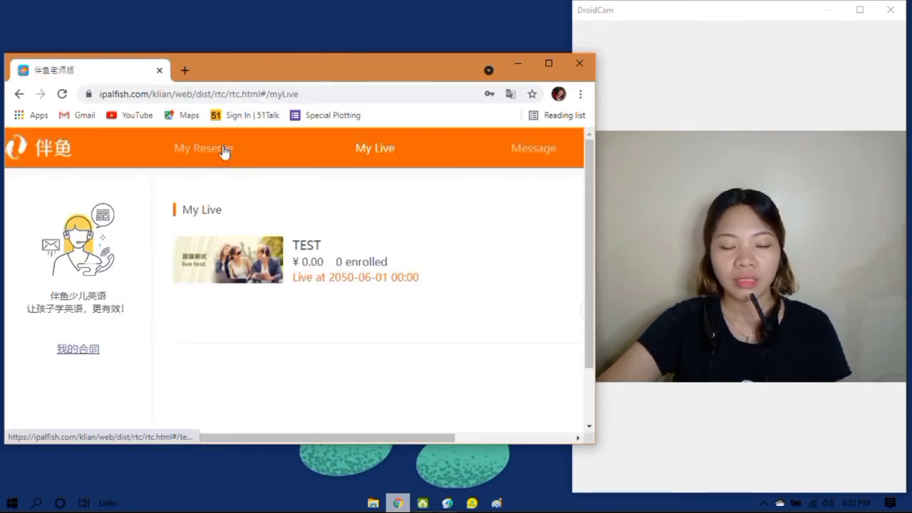
click(203, 147)
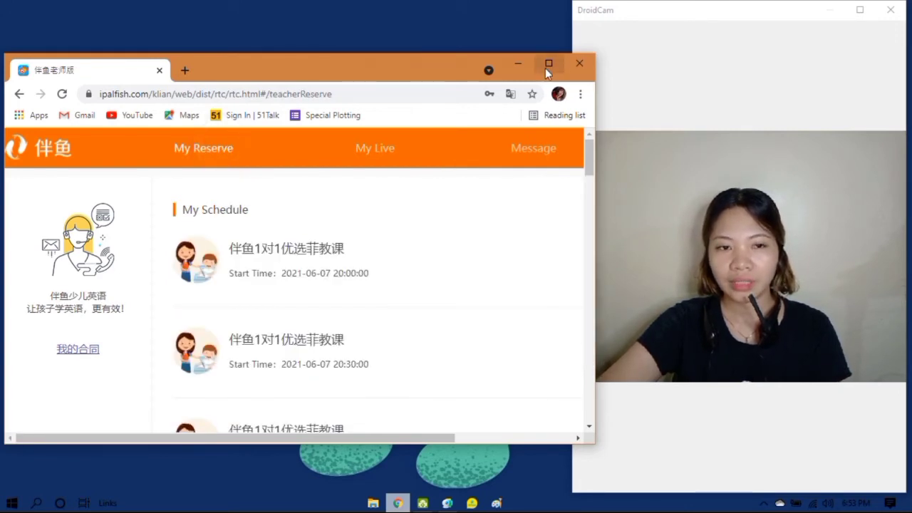
Enter the classroom for the scheduled Unit 4 Lesson 8 class from My Schedule
scroll(down, 3)
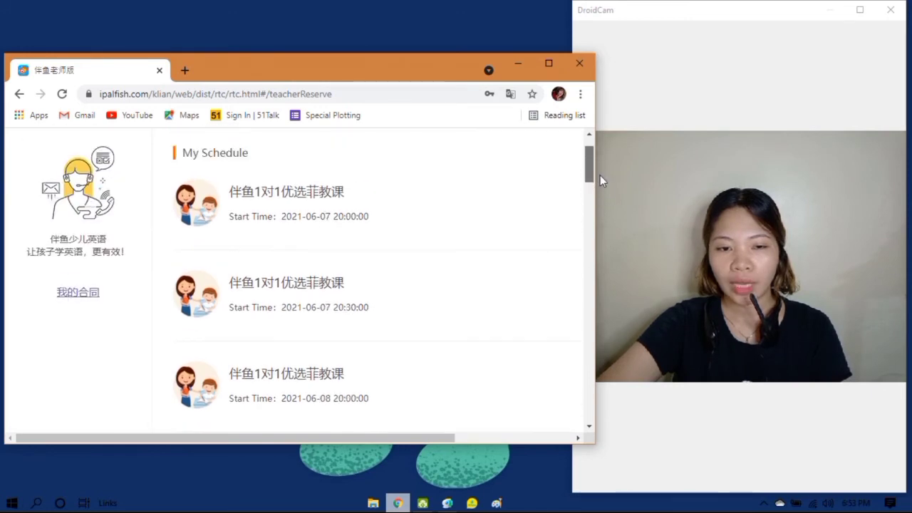
scroll(down, 3)
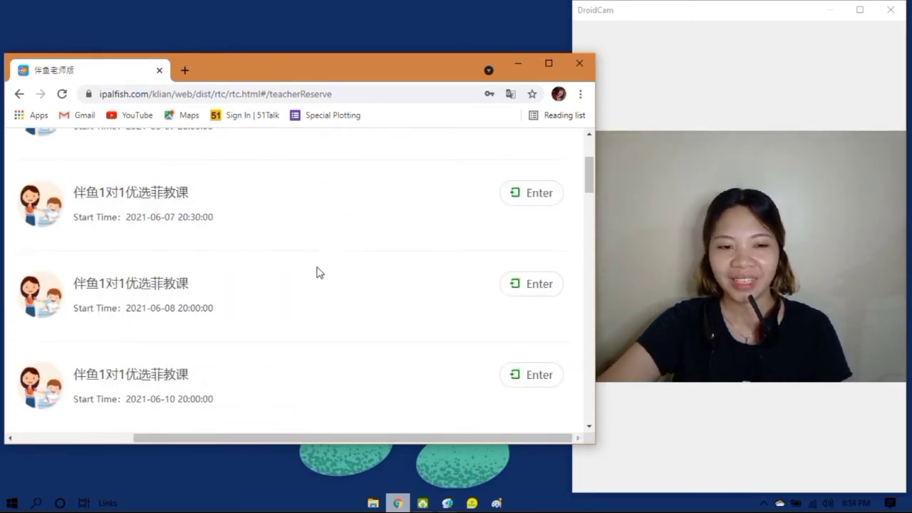
mouse_move(416, 306)
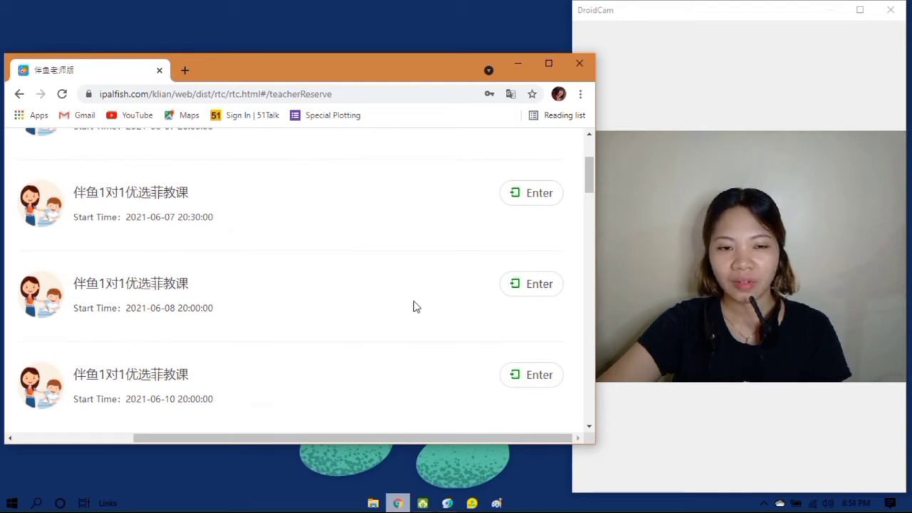
click(530, 284)
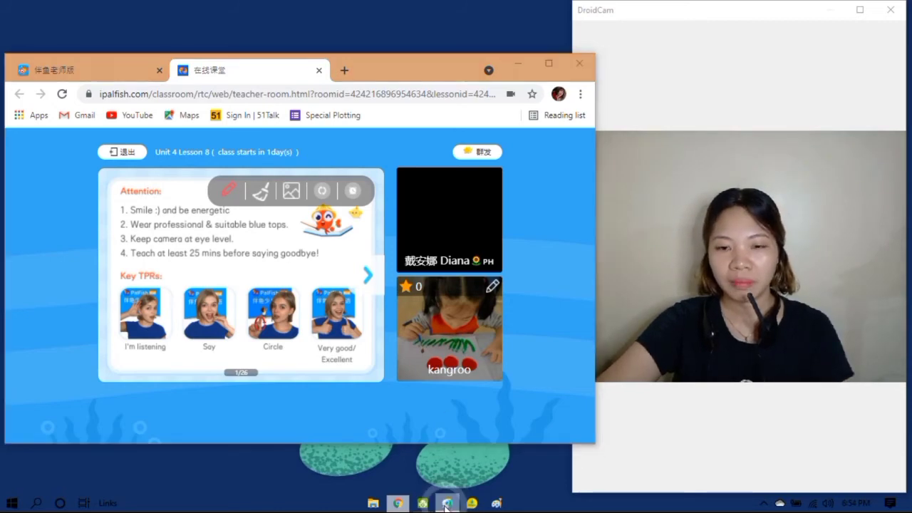
Close the Attention reminder in the classroom
click(448, 503)
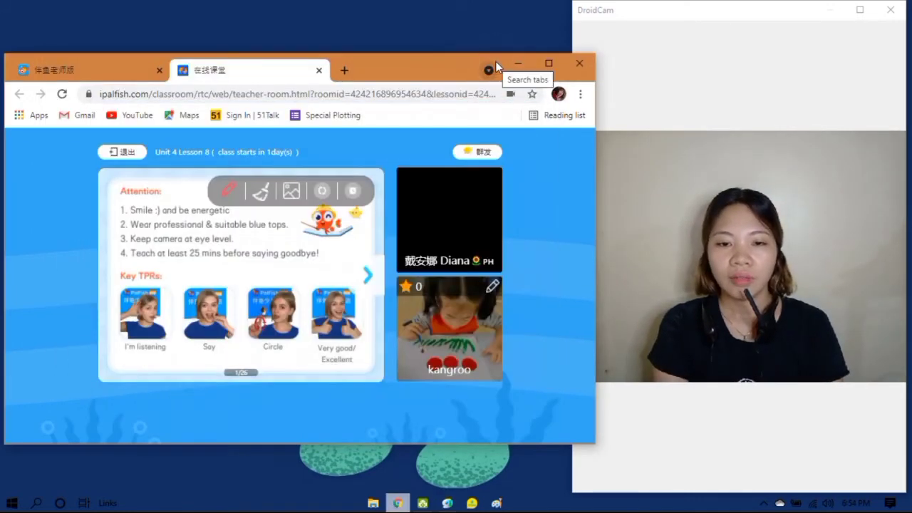
mouse_move(88, 170)
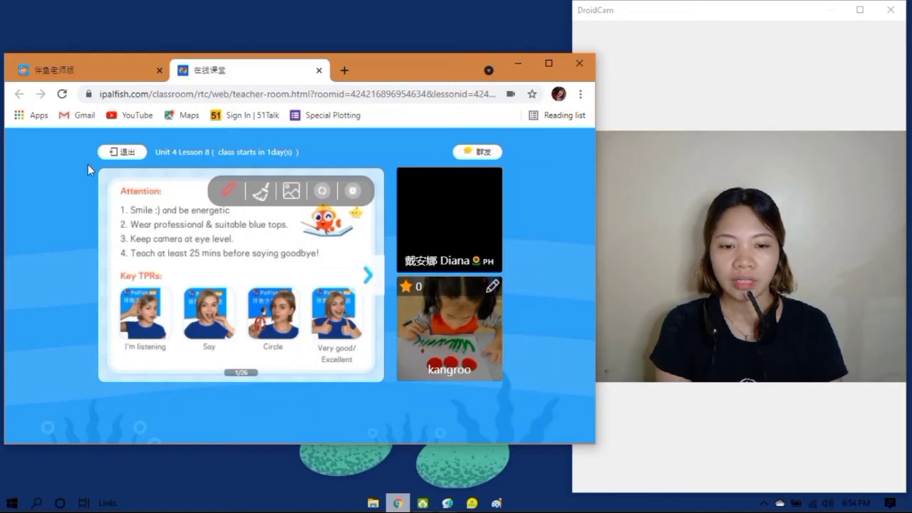
mouse_move(359, 305)
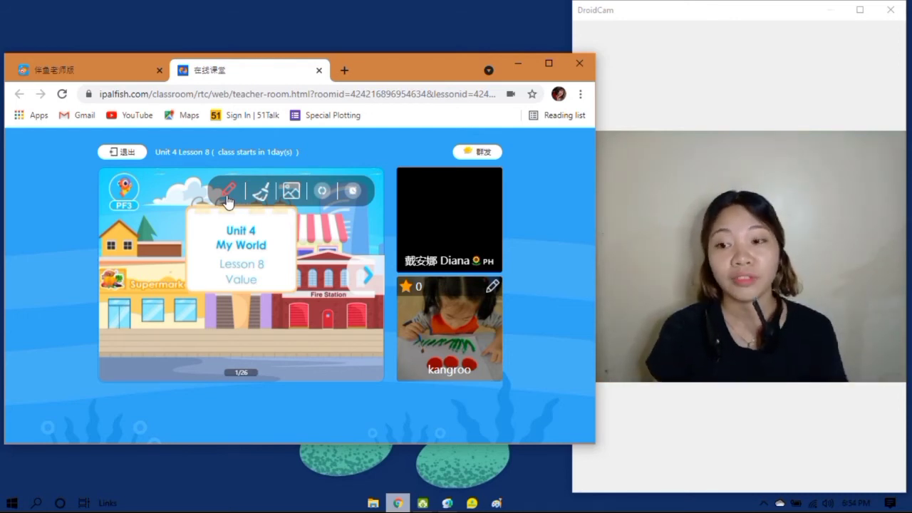
Try the pen drawing tool, then bring up the 选择课件 courseware slide picker
click(228, 191)
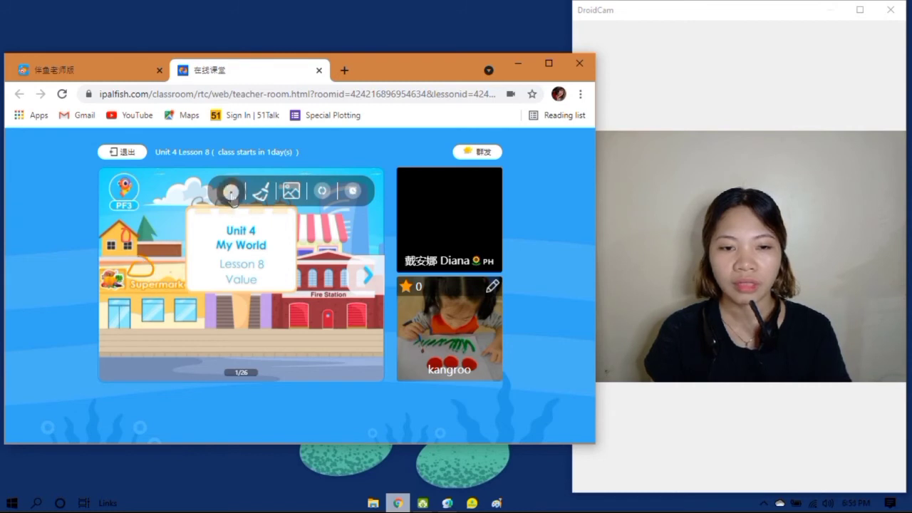
click(230, 191)
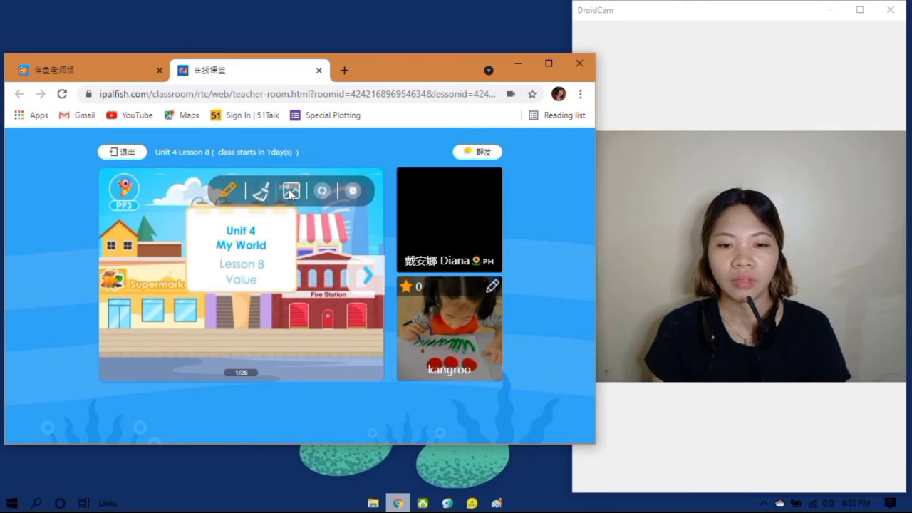
click(290, 191)
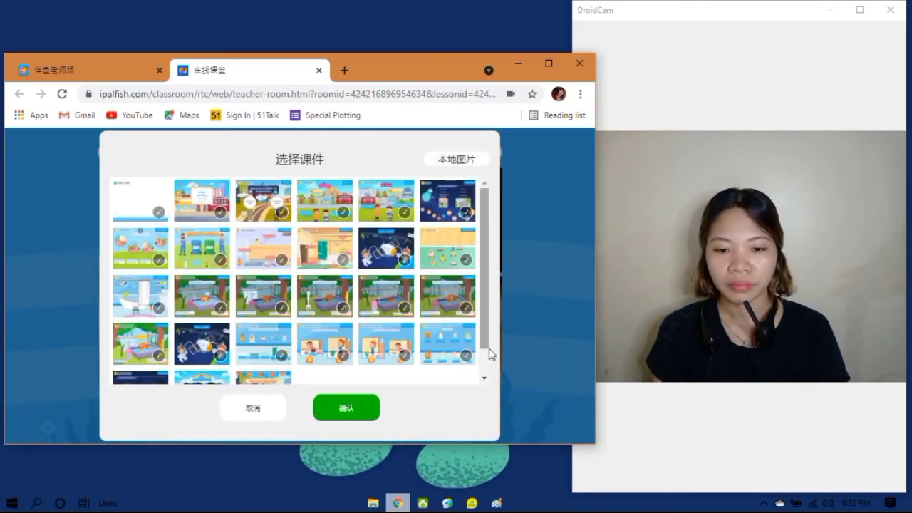
Cancel the courseware picker and choose Close camera & audio in the toolbar
click(345, 408)
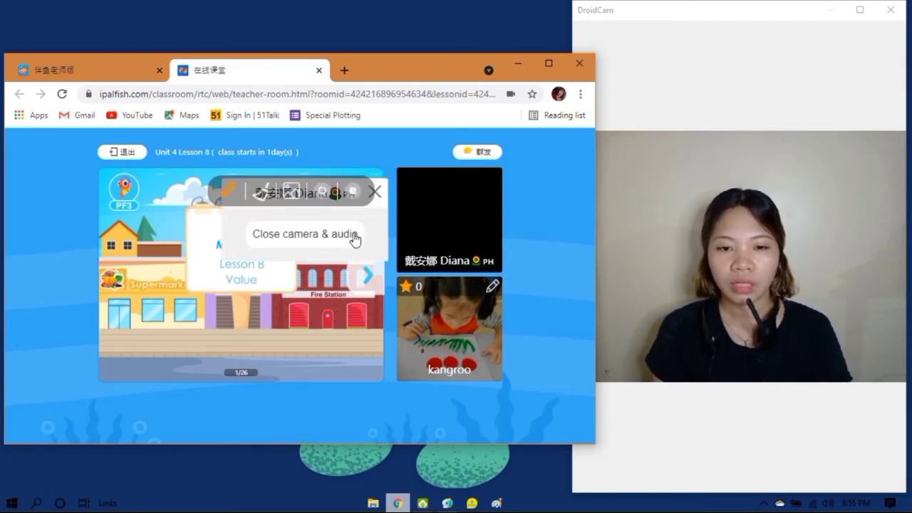
click(305, 234)
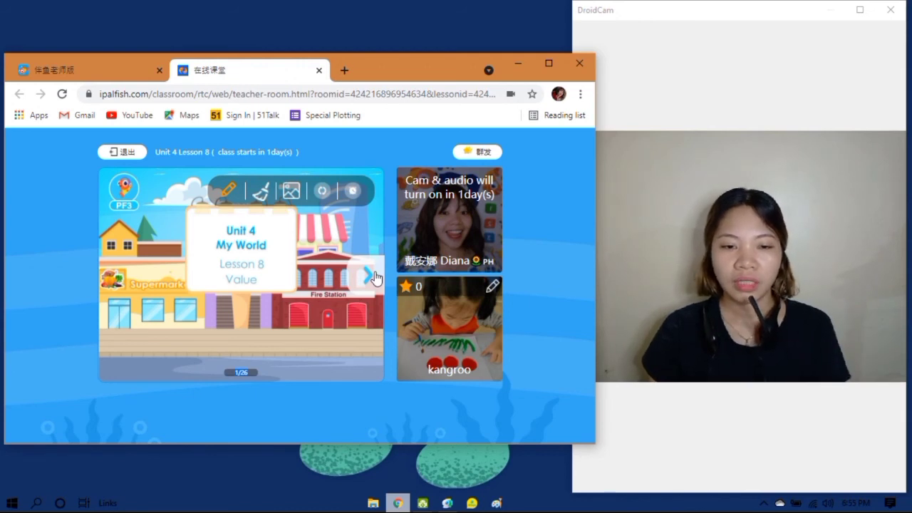
Advance to slide 2, the Welcome to PalFish Kid English Class greeting, and maximize the browser
click(366, 277)
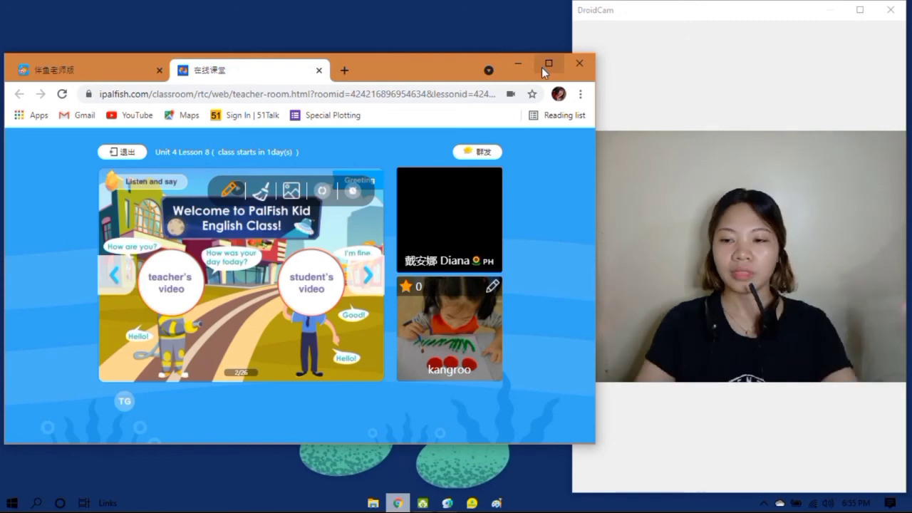
click(548, 63)
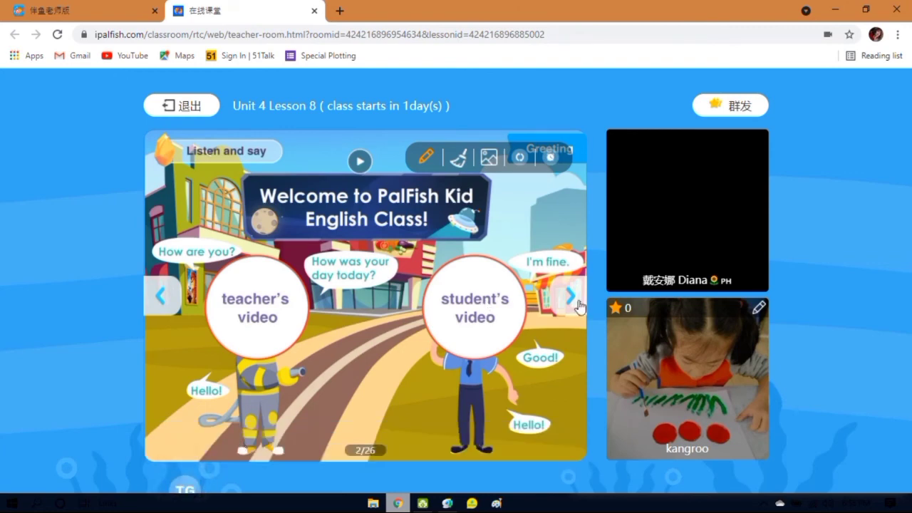
Page through the song and objectives slides to slide 6/26, Shopping with Mommy
click(570, 295)
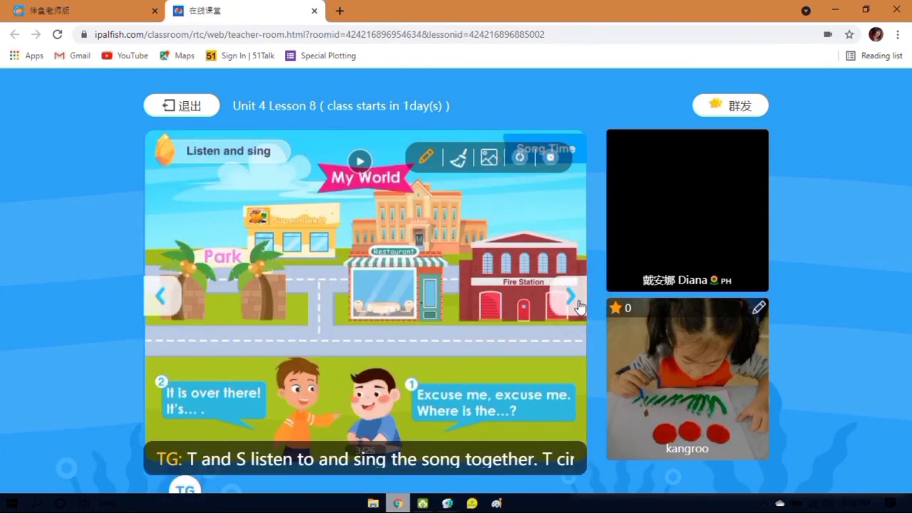
click(570, 295)
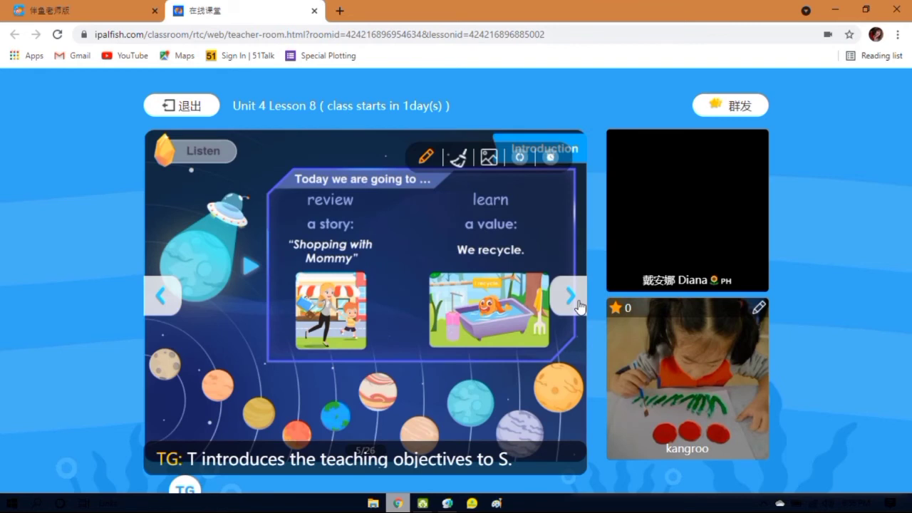
click(570, 295)
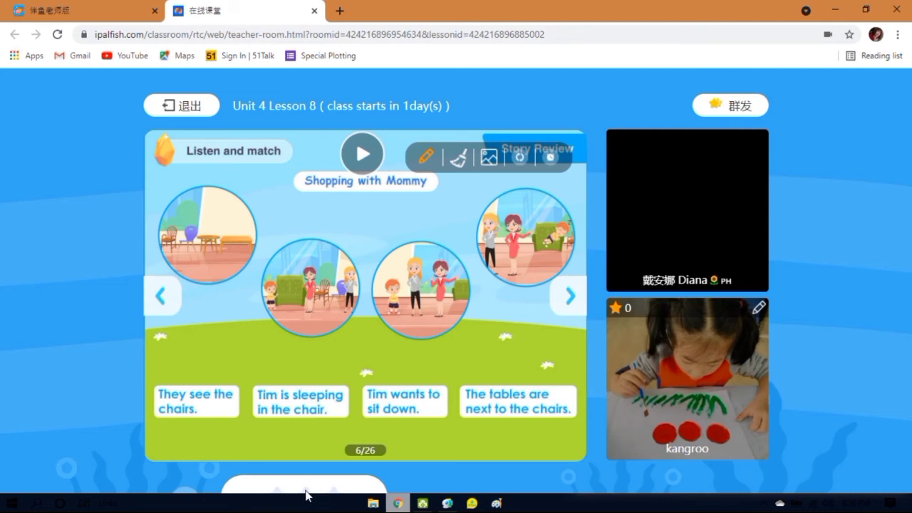
mouse_move(325, 498)
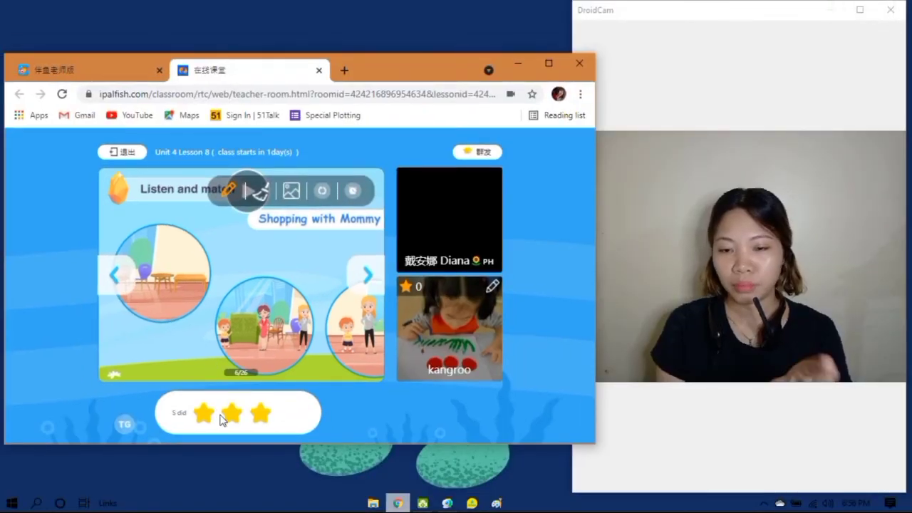
Award the student stars, view the shower curtain and bathtub slides, and return to slide 1
click(231, 412)
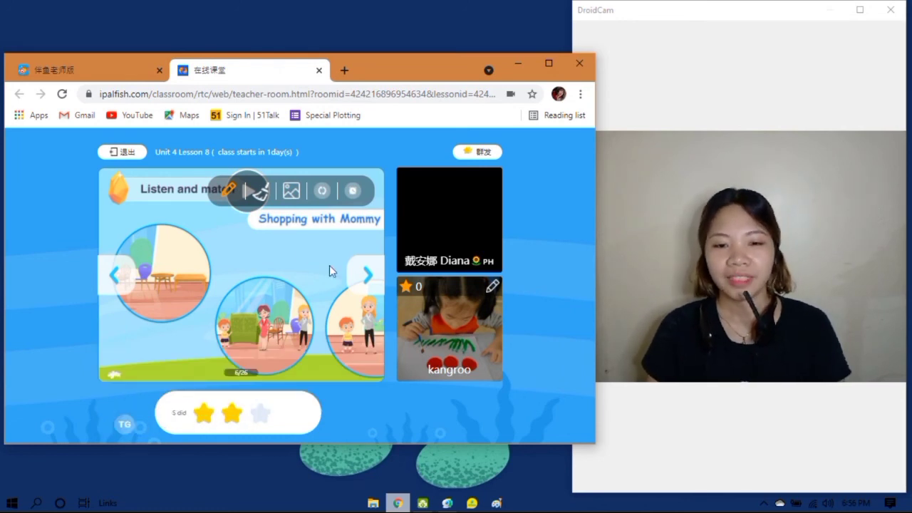
click(368, 273)
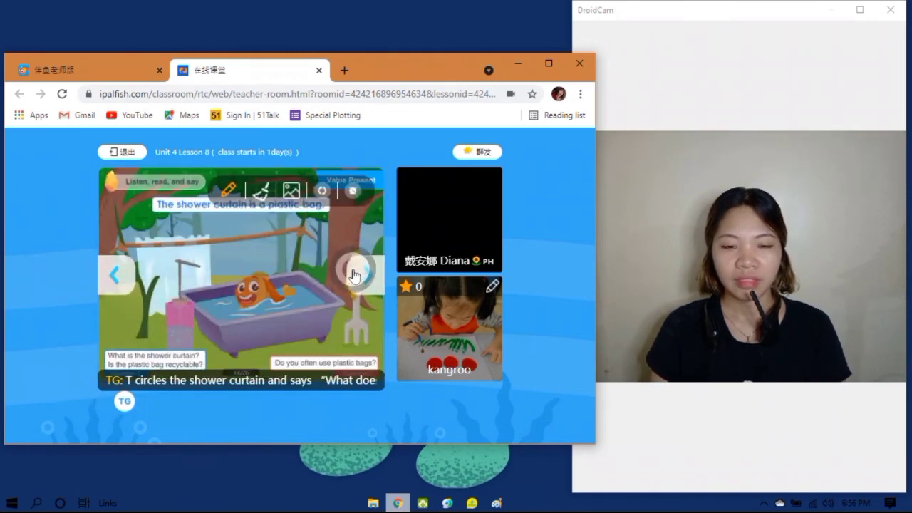
click(354, 275)
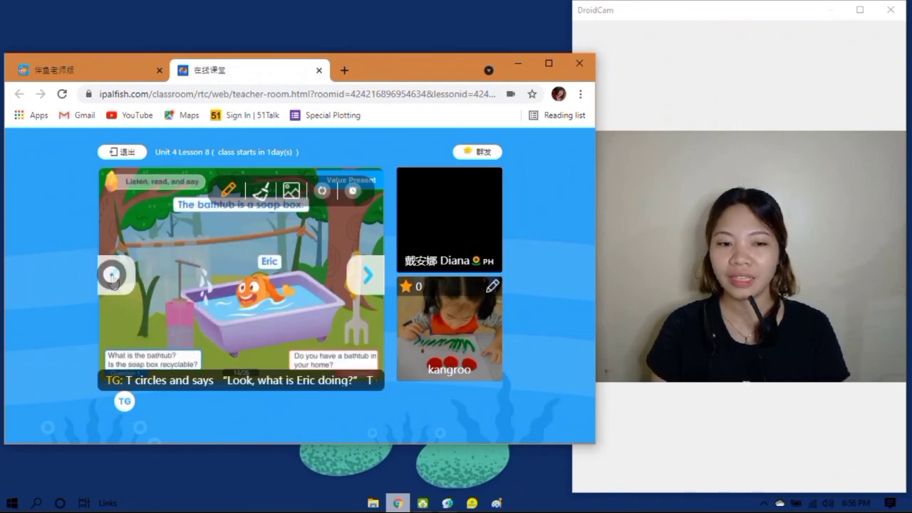
click(365, 275)
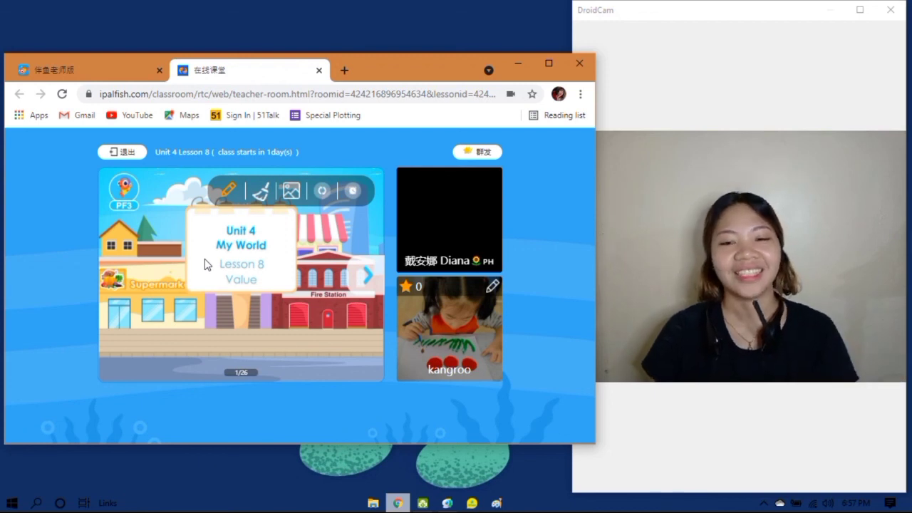
mouse_move(399, 163)
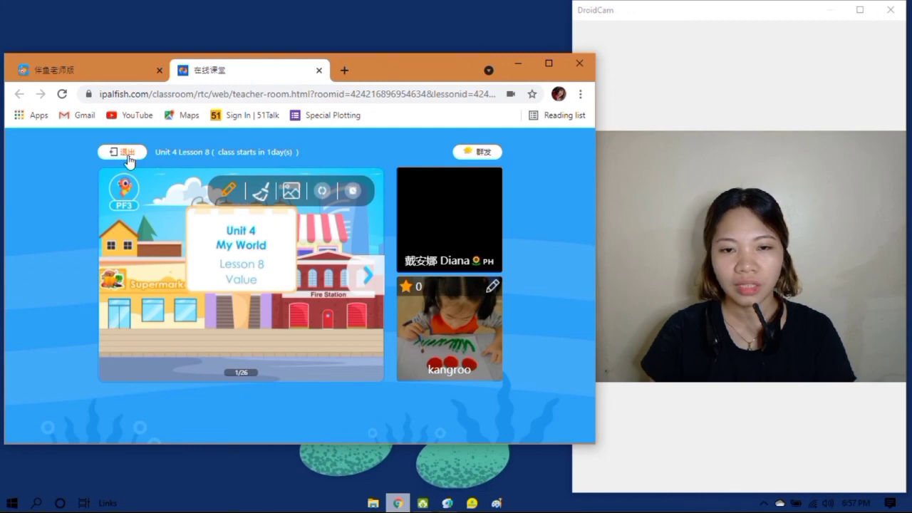
Exit the classroom via 退出 and confirm, returning to the My Reserve schedule
click(123, 151)
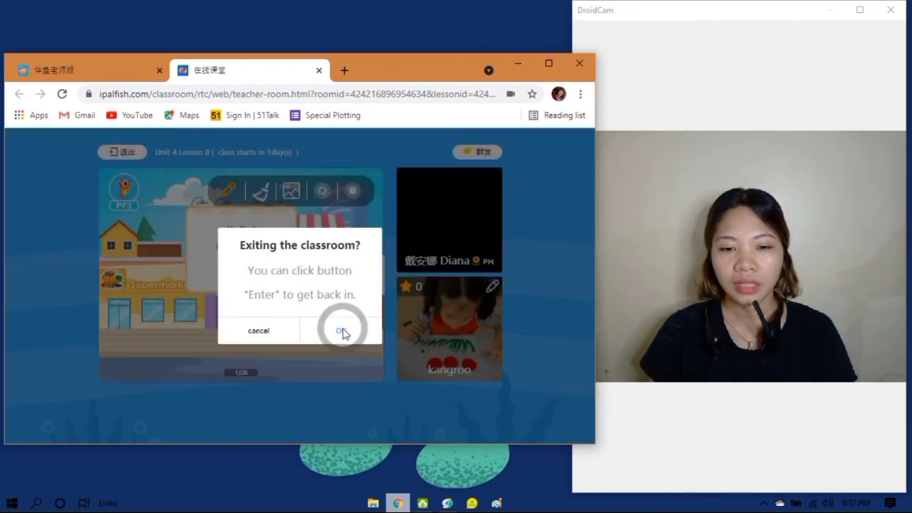
click(342, 329)
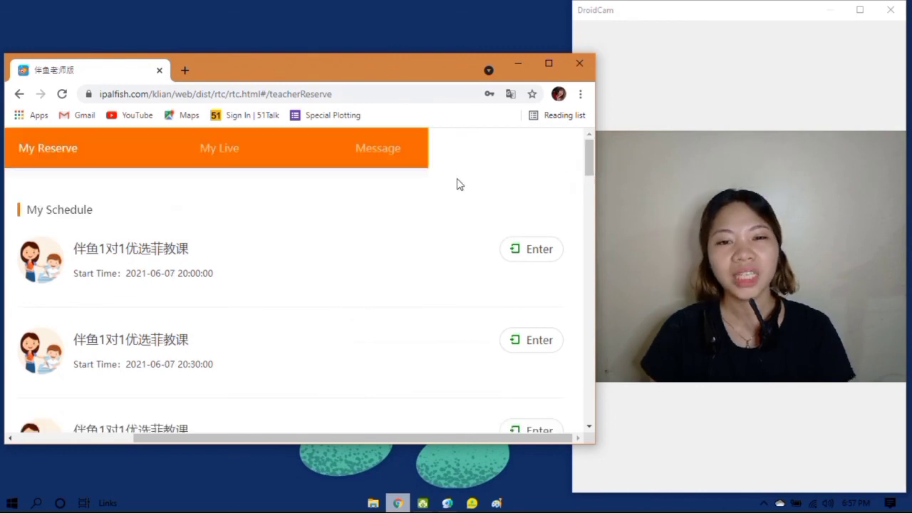
mouse_move(345, 203)
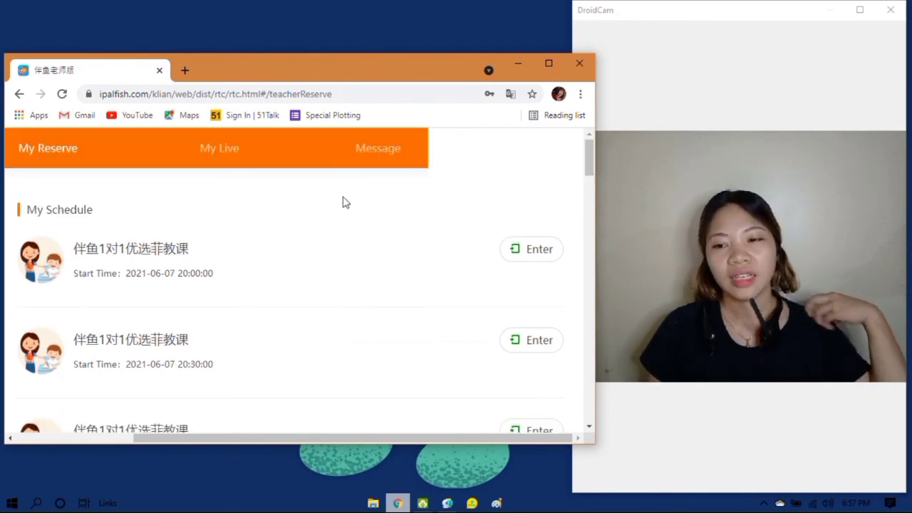